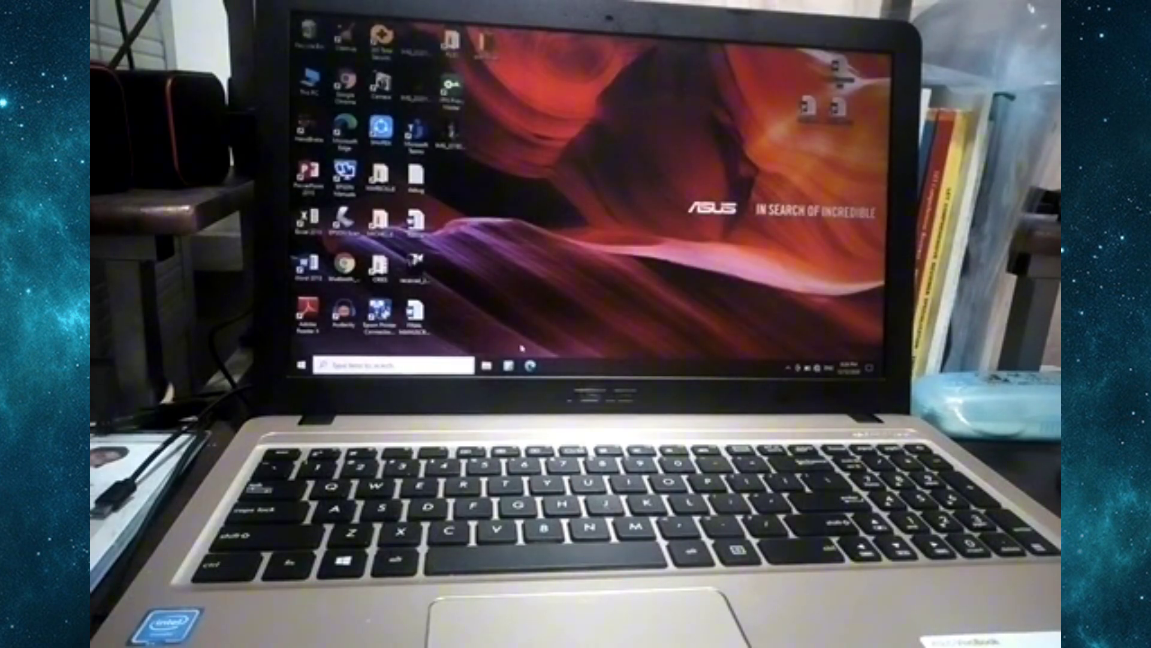
pyautogui.moveTo(602, 169)
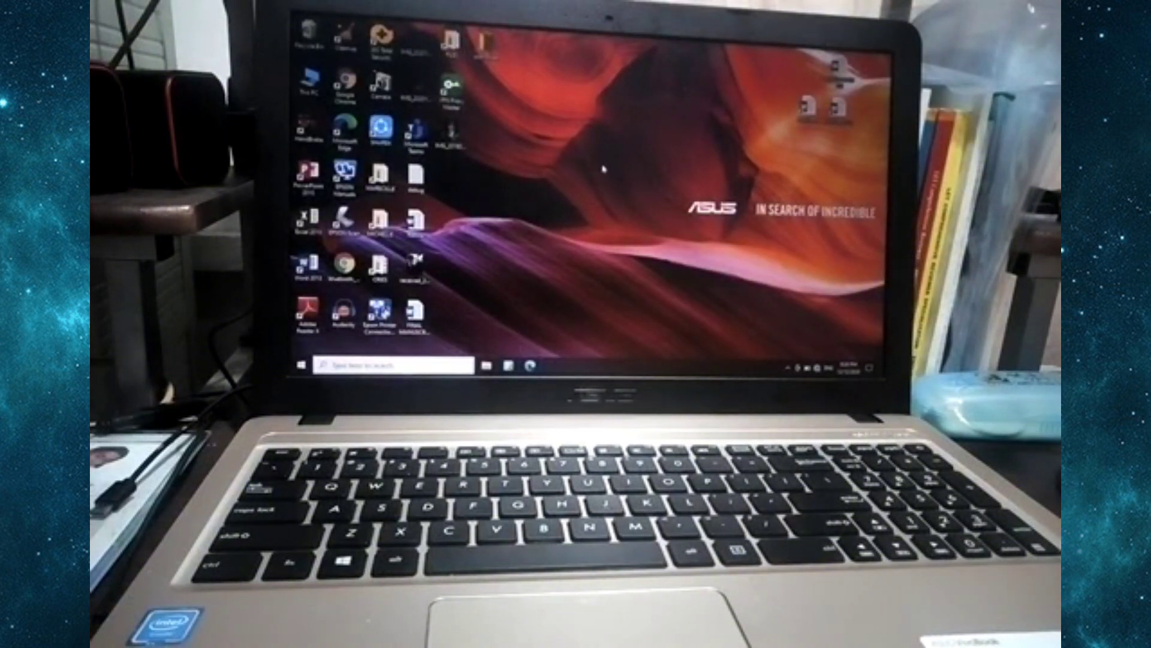